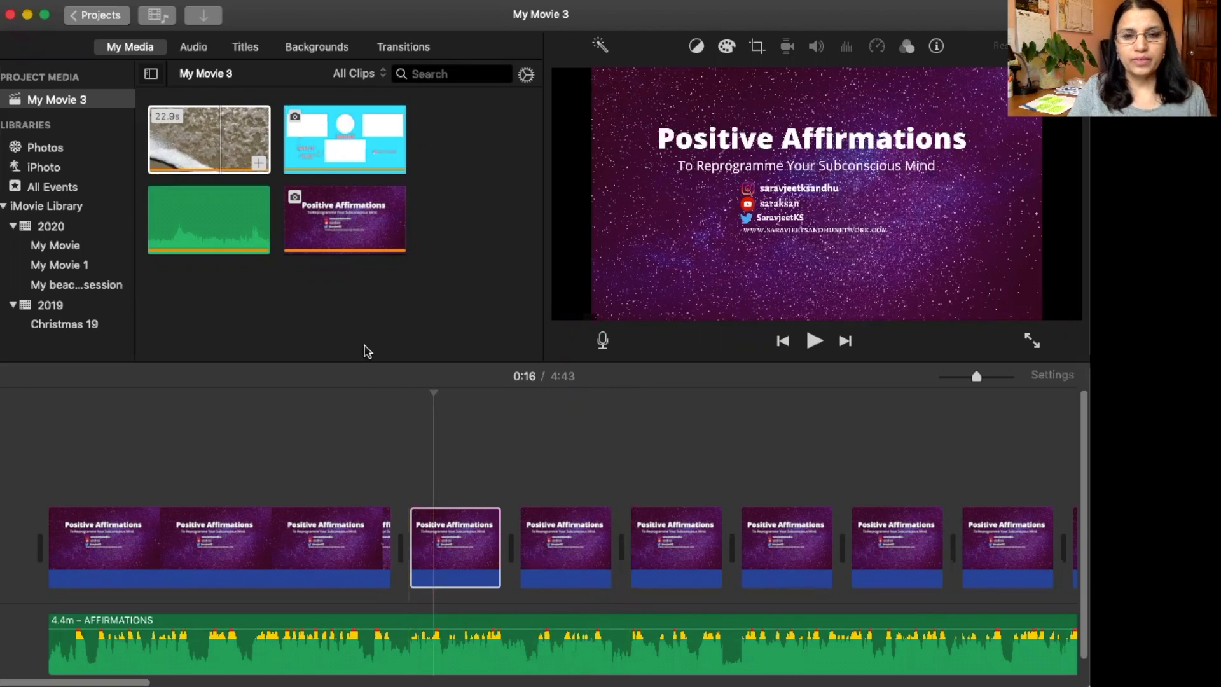
pyautogui.moveTo(124, 275)
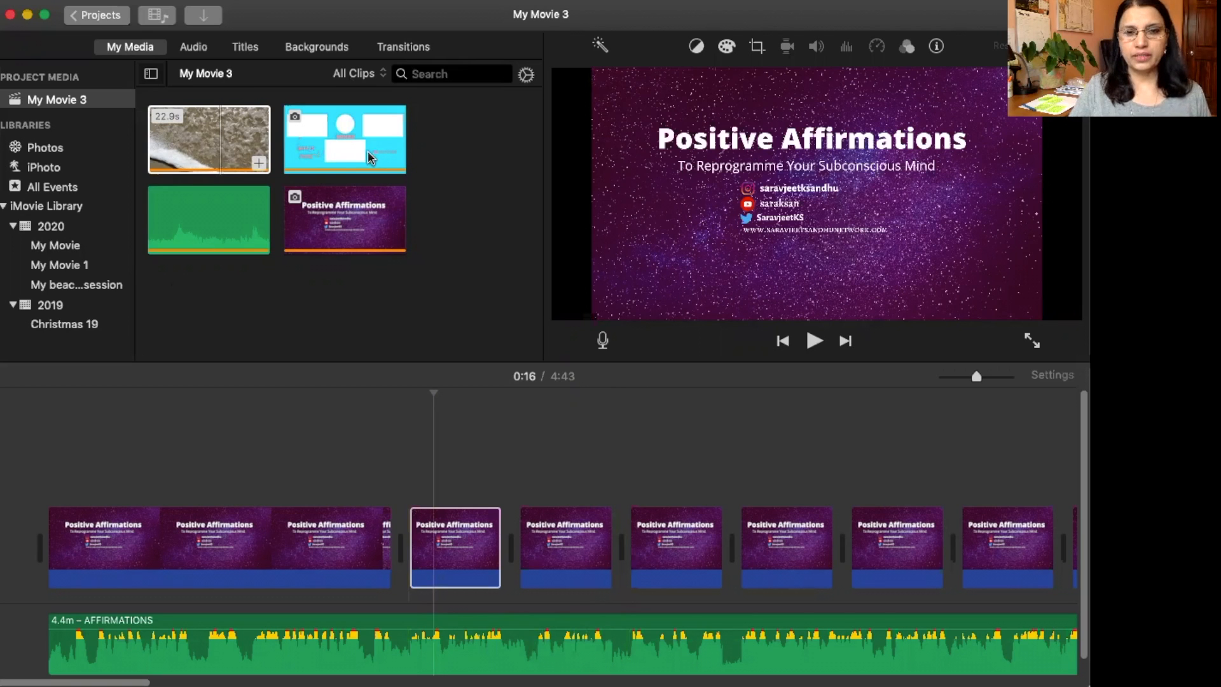
# Step: Add the Positive Affirmations image clip to the end of the movie, making it 4:47 long
pyautogui.click(209, 139)
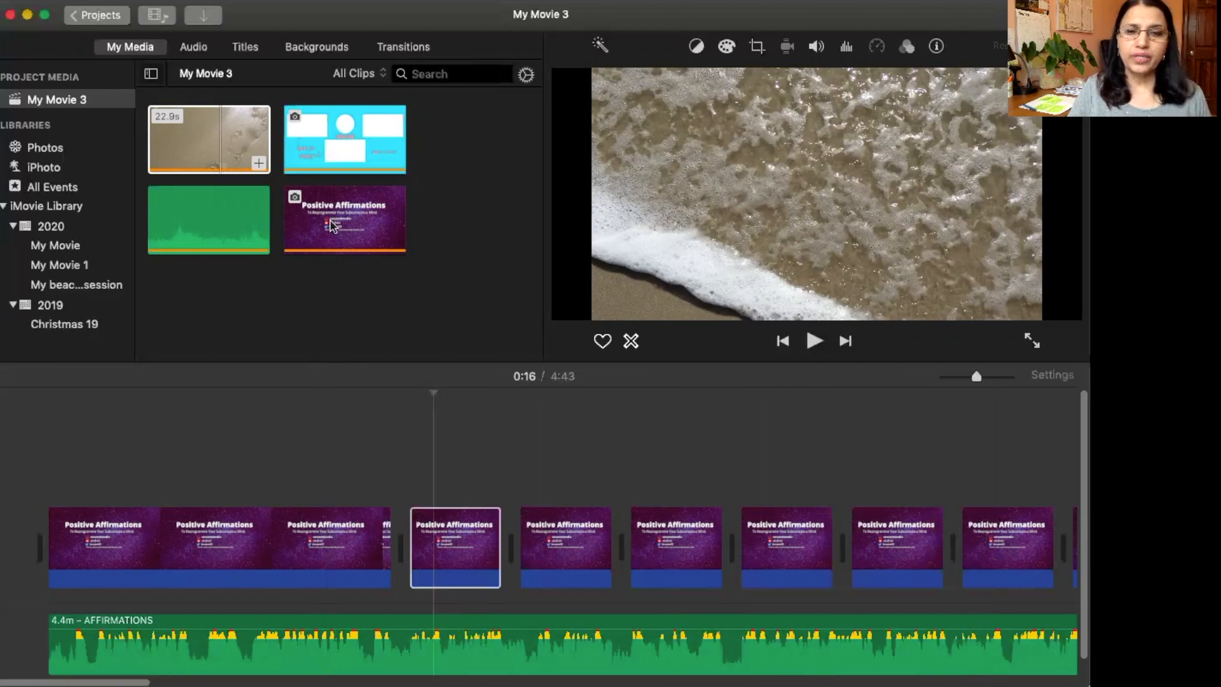
pyautogui.click(345, 218)
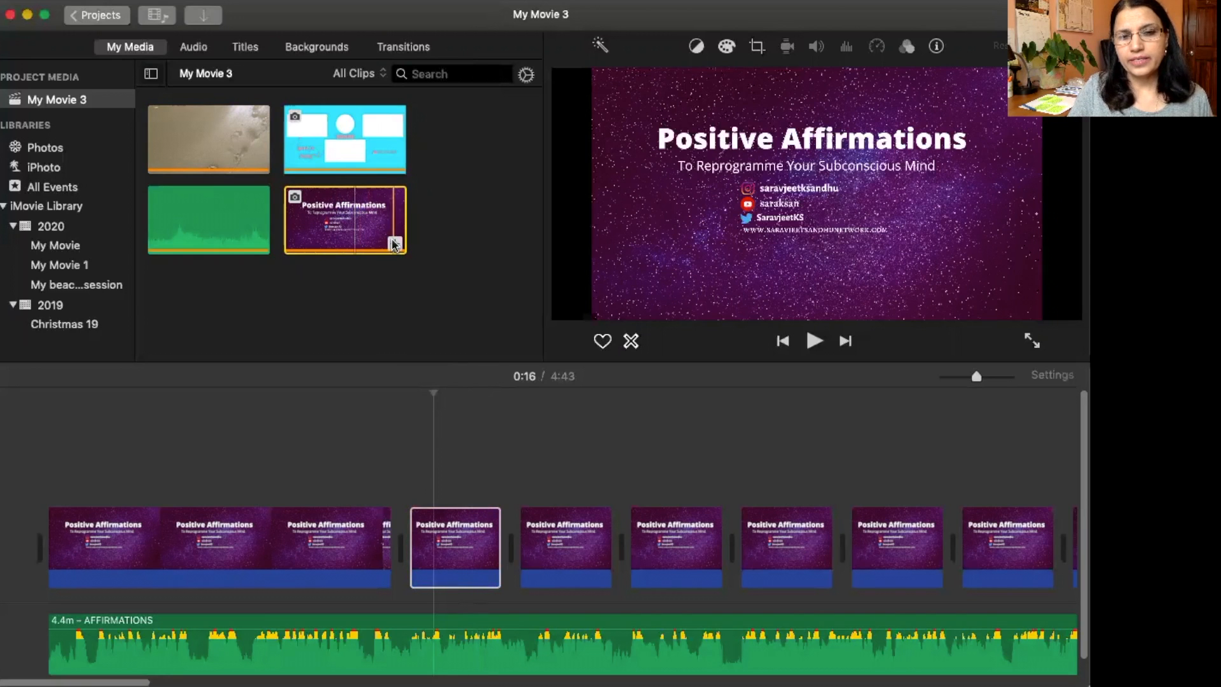
pyautogui.moveTo(395, 242)
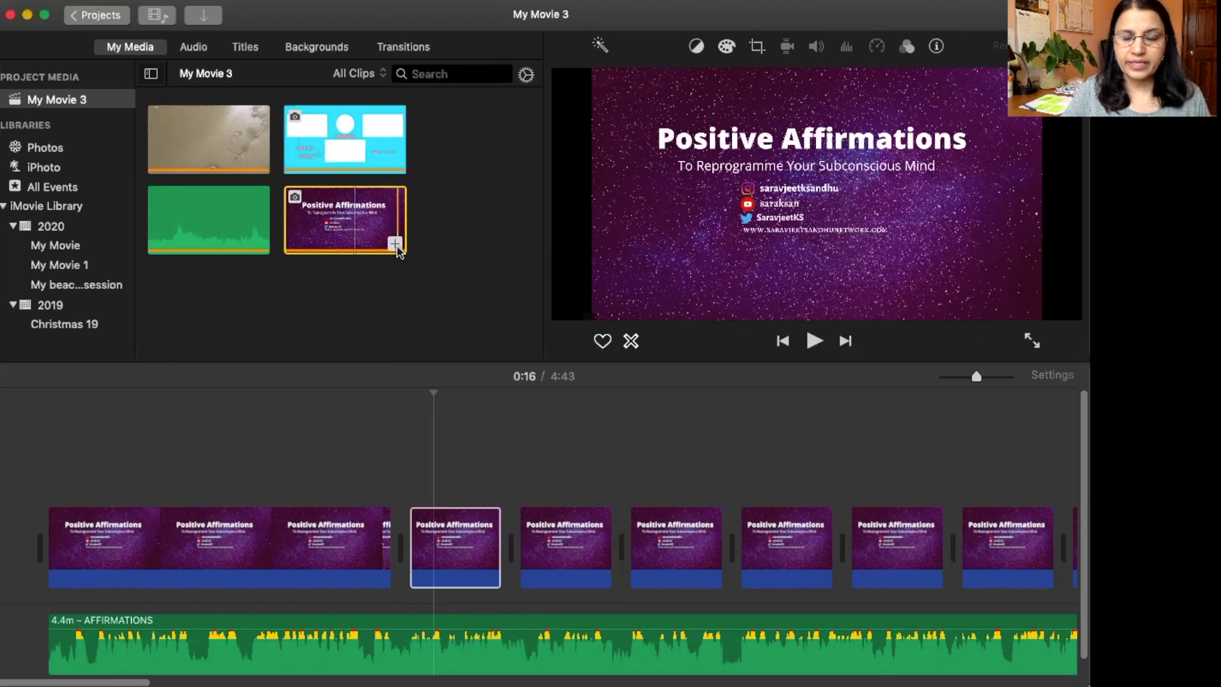
pyautogui.moveTo(394, 242)
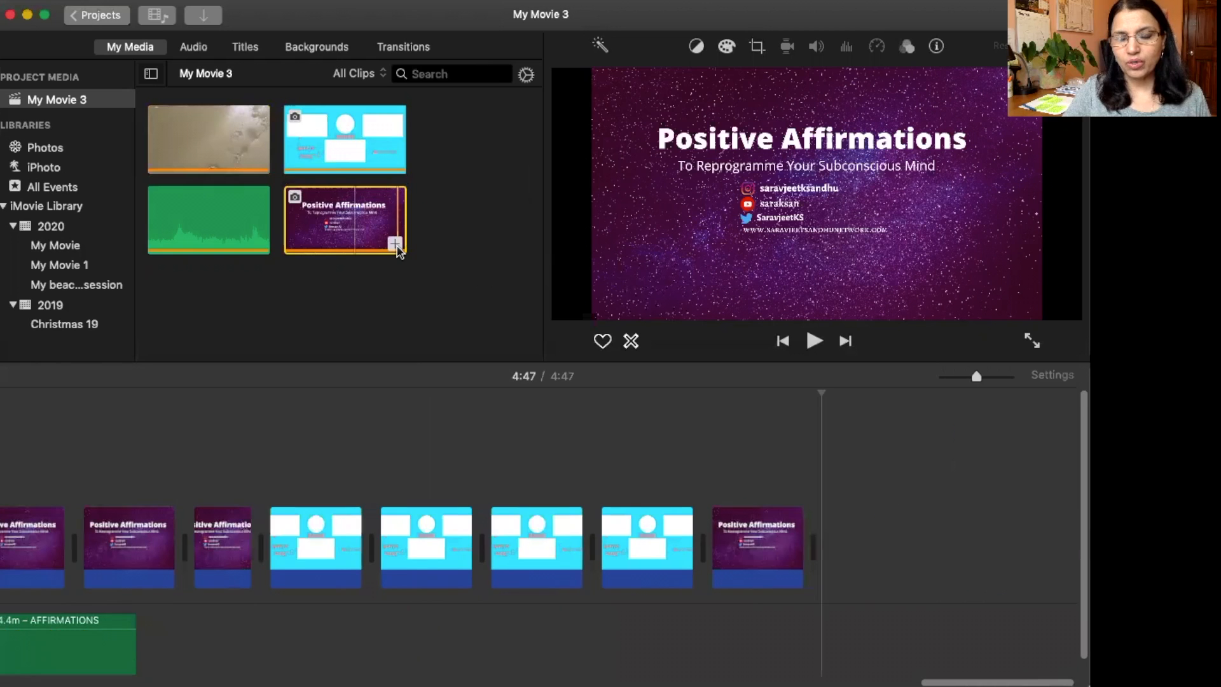
pyautogui.moveTo(395, 243)
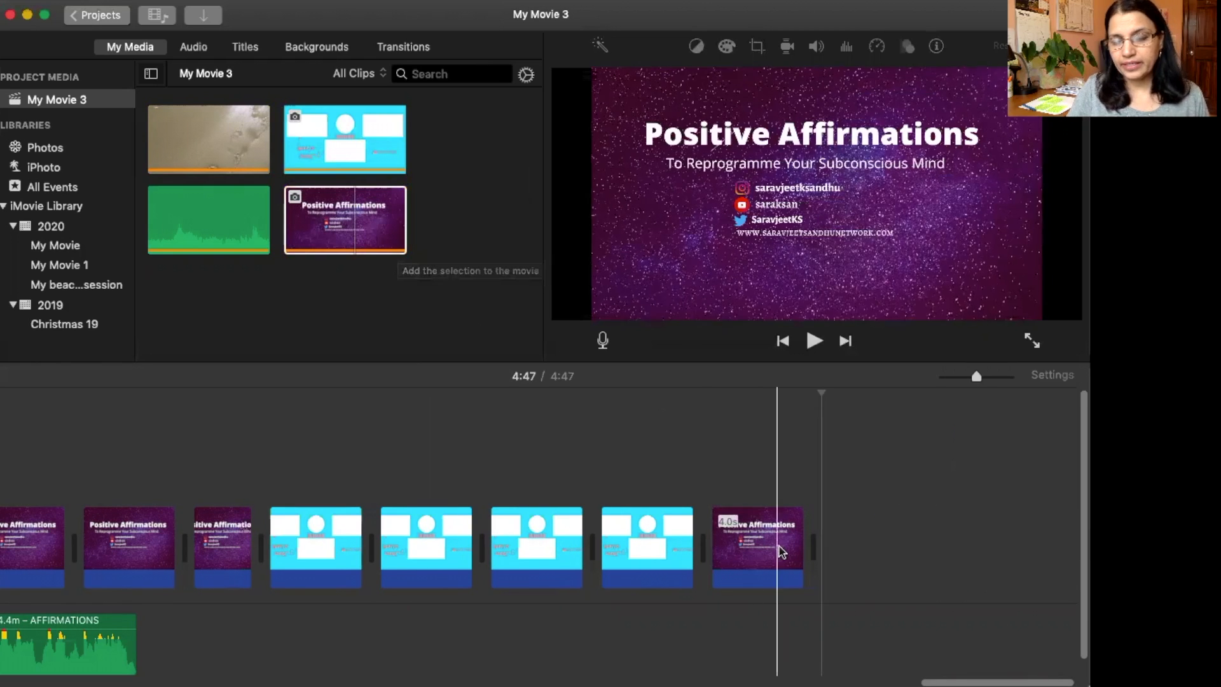
pyautogui.moveTo(780, 551)
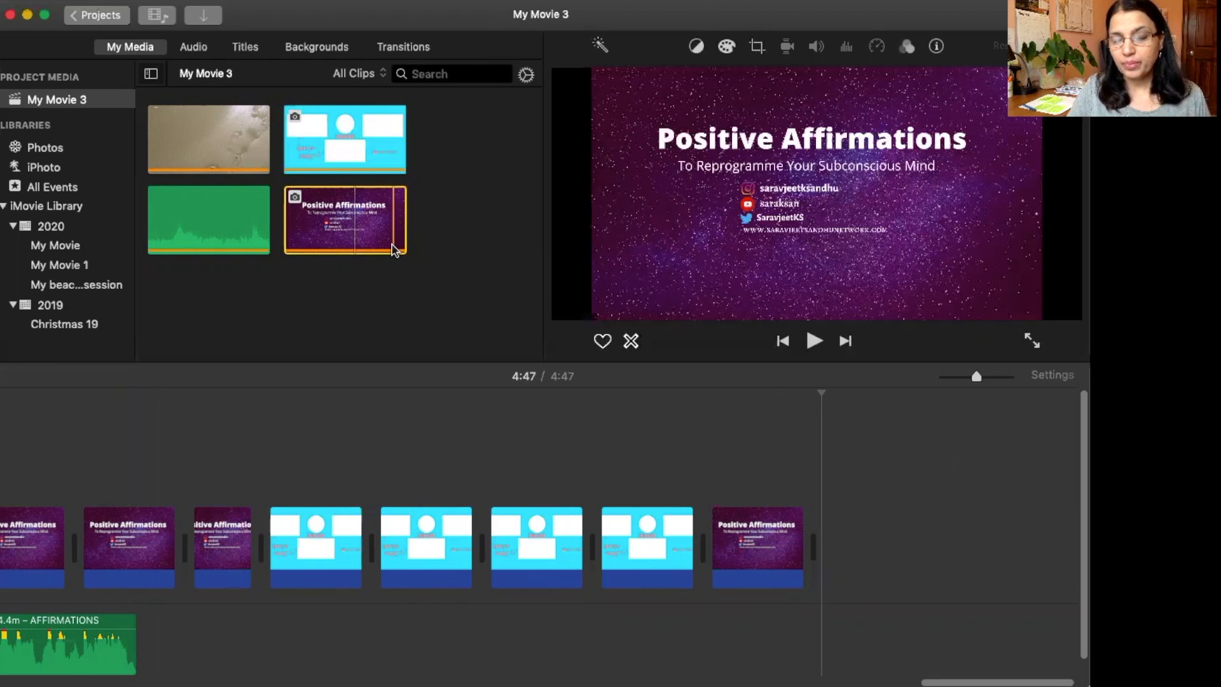
pyautogui.moveTo(381, 292)
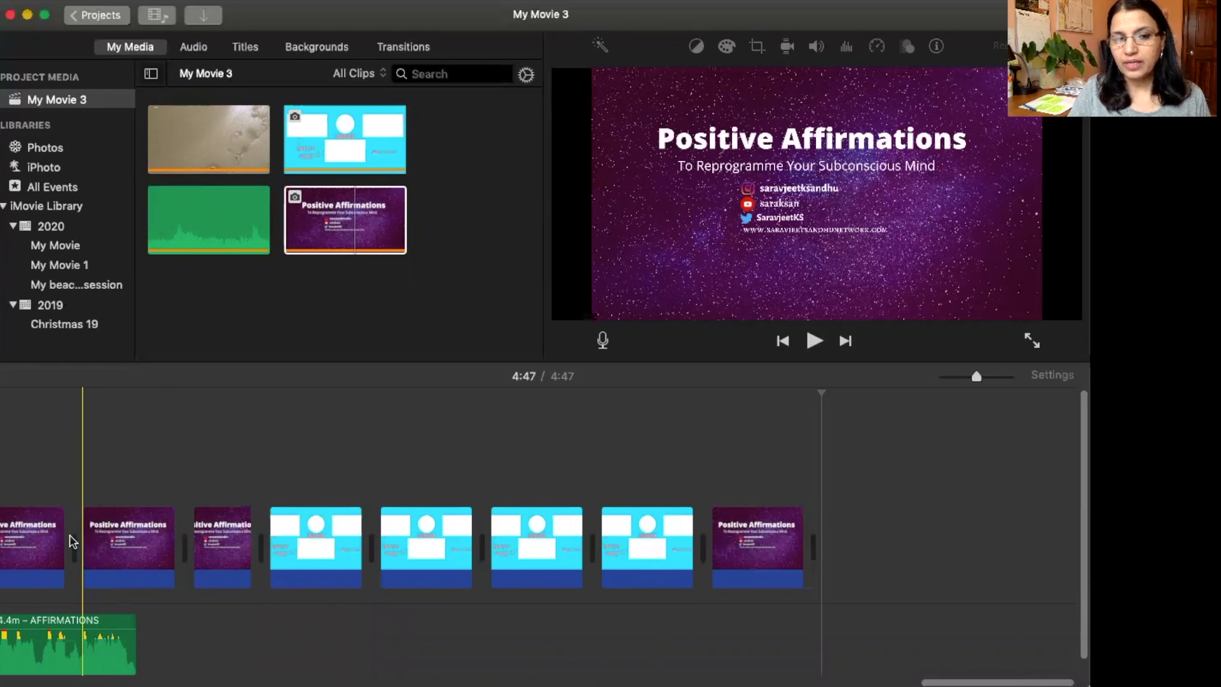
pyautogui.moveTo(84, 542)
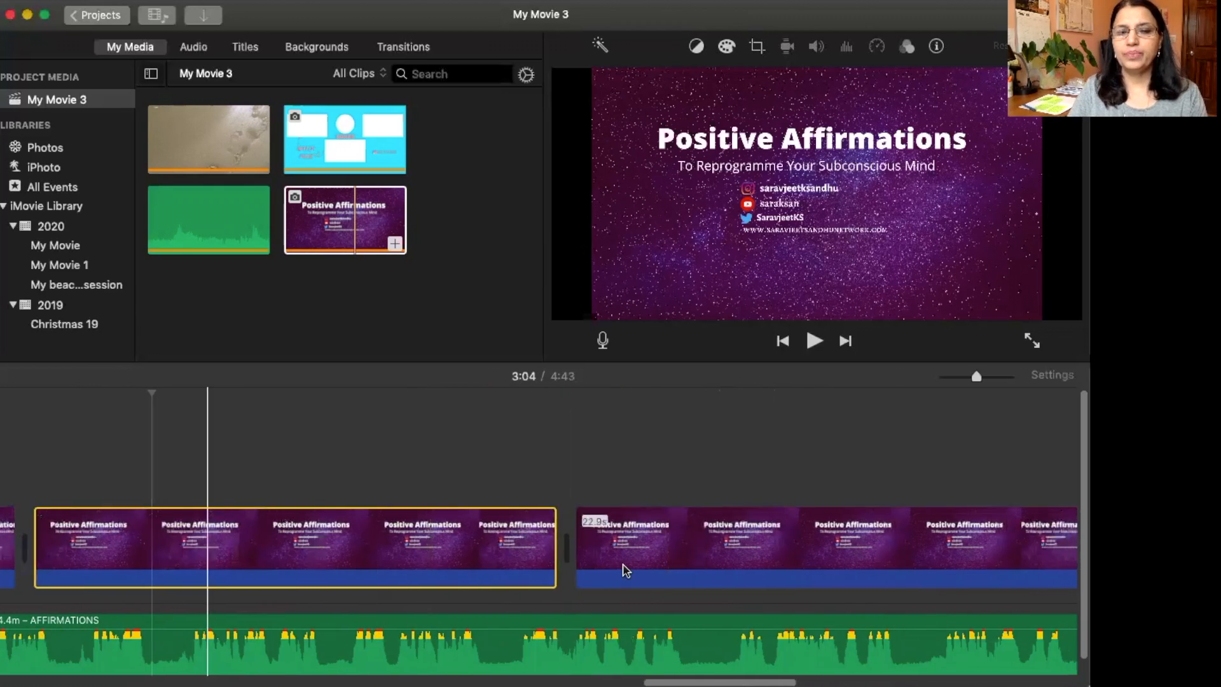
# Step: Insert two 4-second Positive Affirmations copies at the 3:26 playhead position, reaching 4:51
pyautogui.click(692, 544)
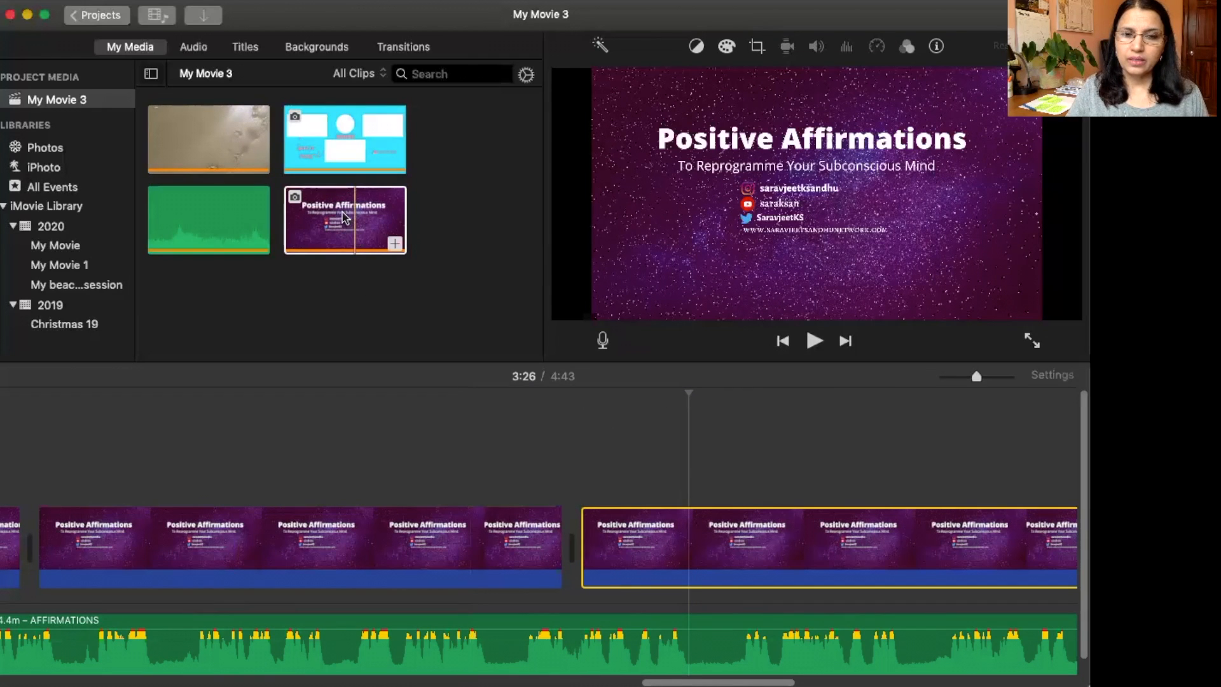
pyautogui.click(344, 219)
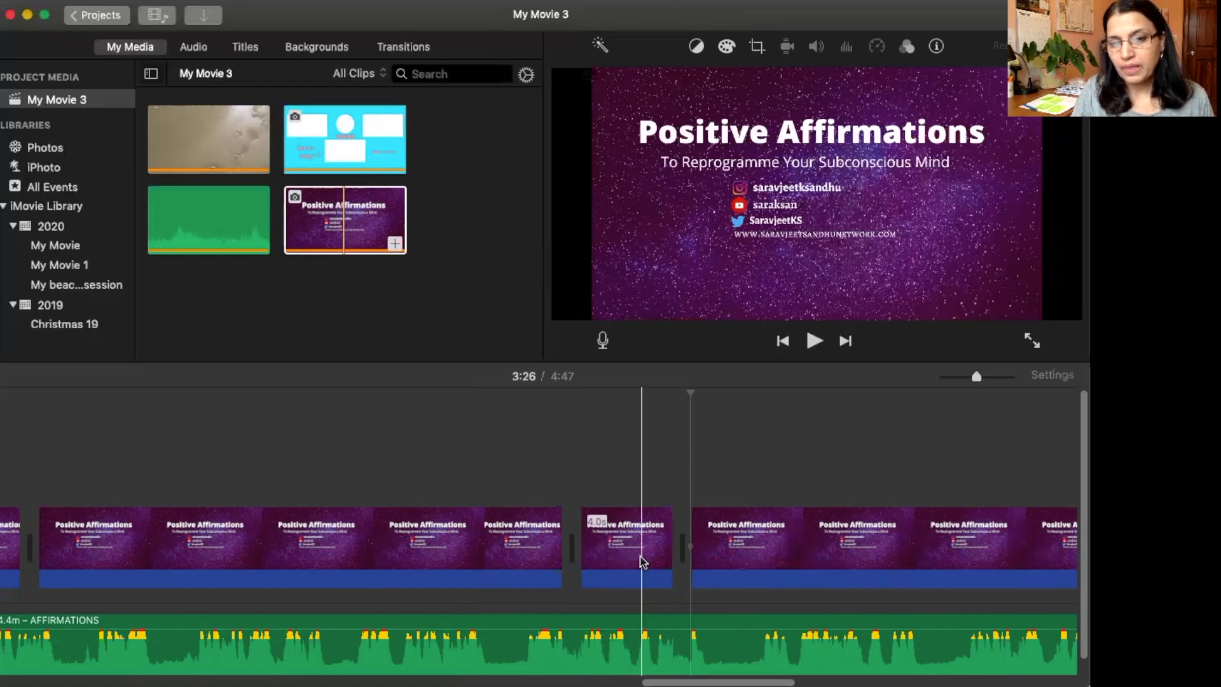
pyautogui.moveTo(641, 562)
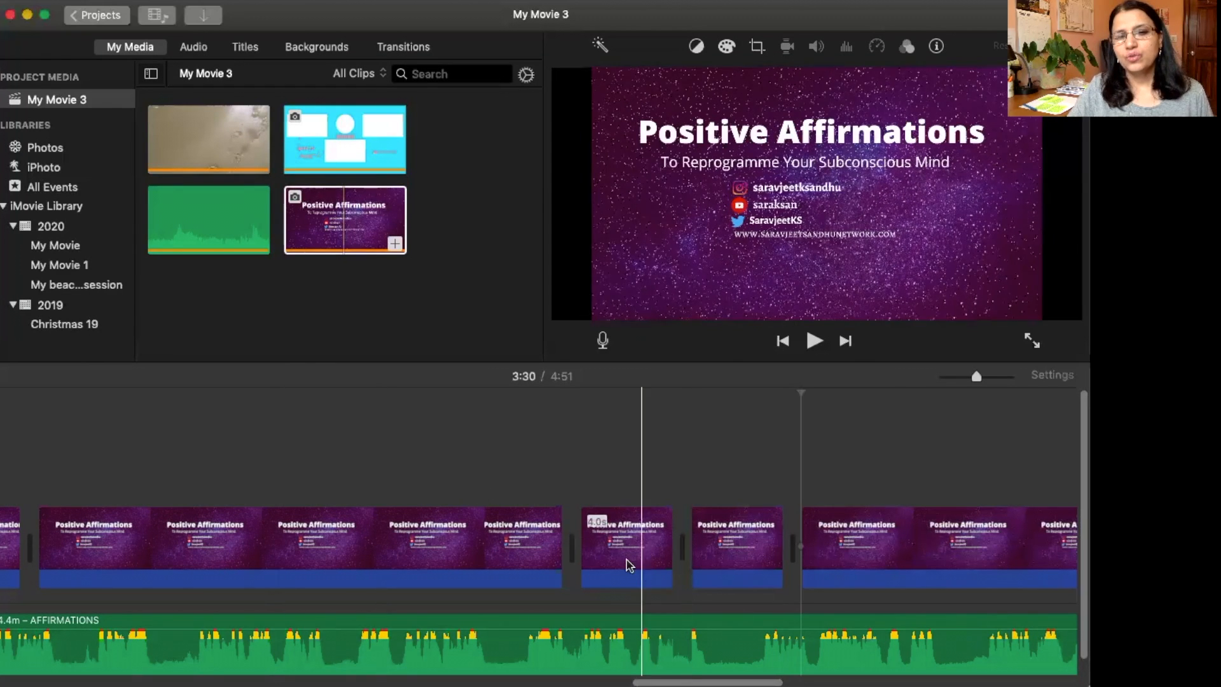
# Step: Paste a third short Positive Affirmations copy mid-movie, bringing the length to 4:55
pyautogui.click(626, 565)
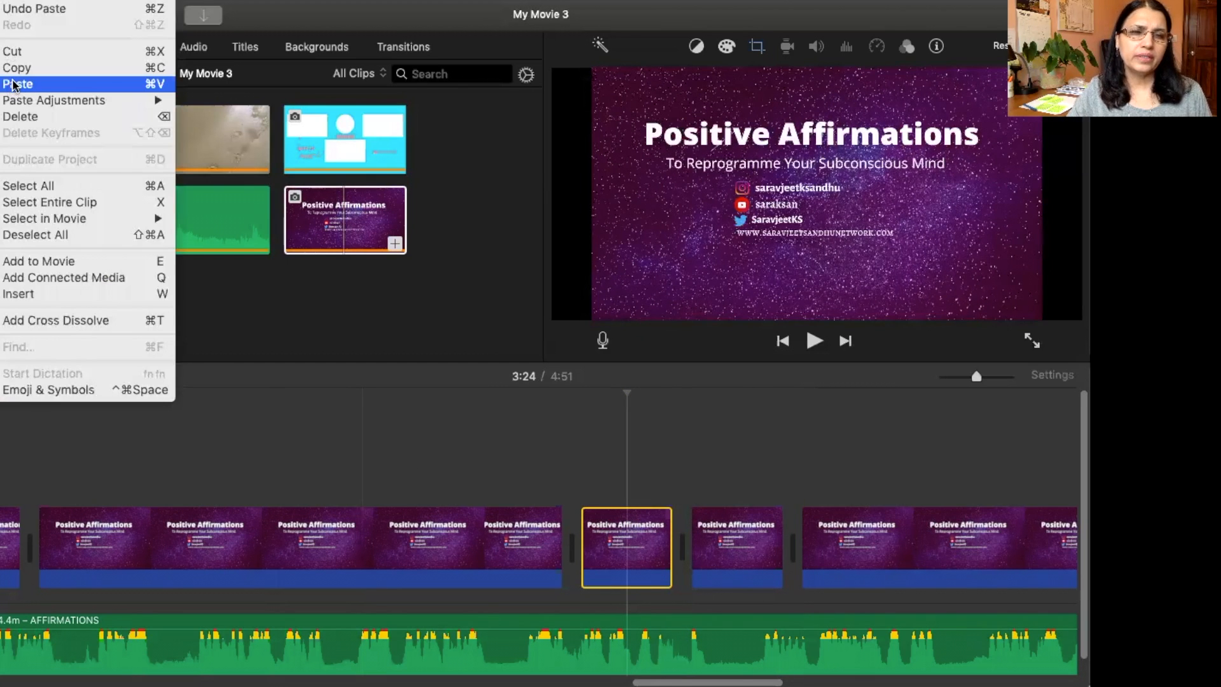
pyautogui.moveTo(18, 68)
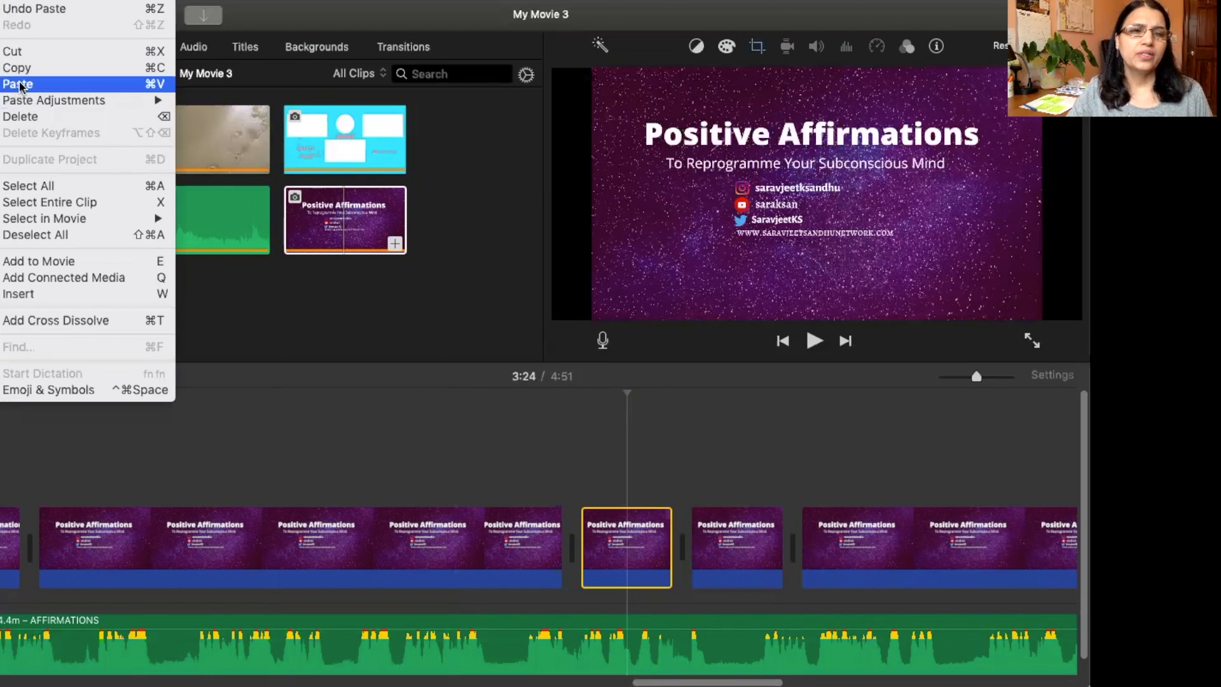
pyautogui.click(18, 84)
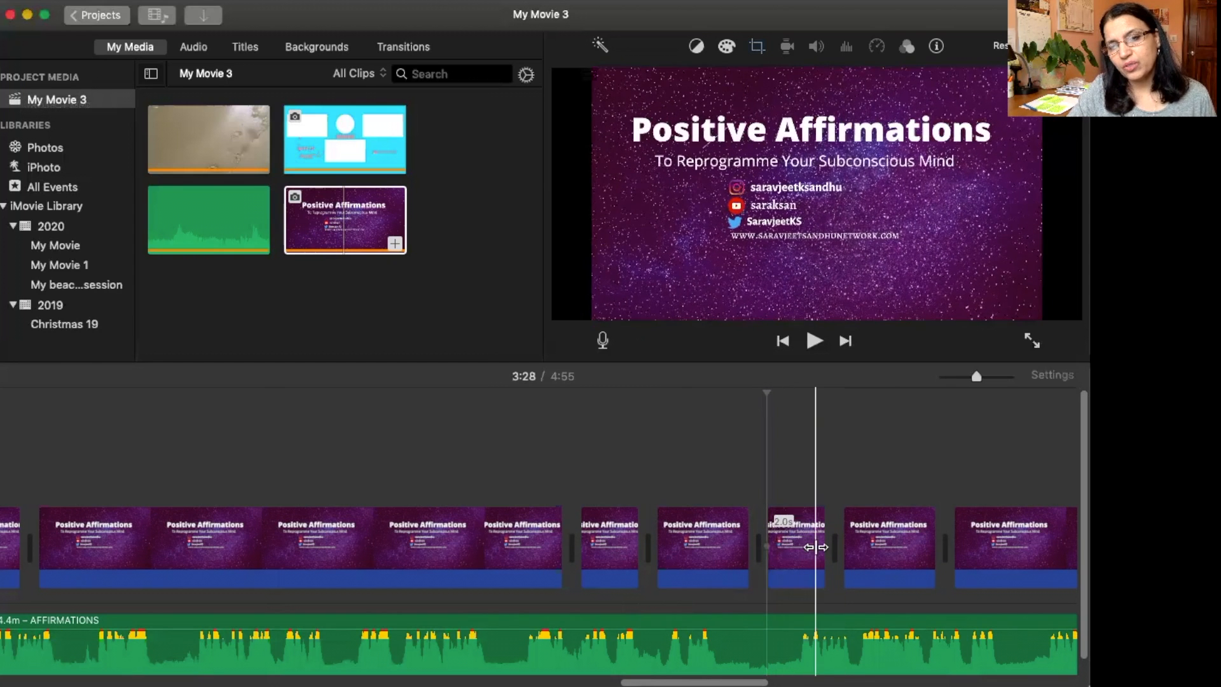
pyautogui.moveTo(814, 554)
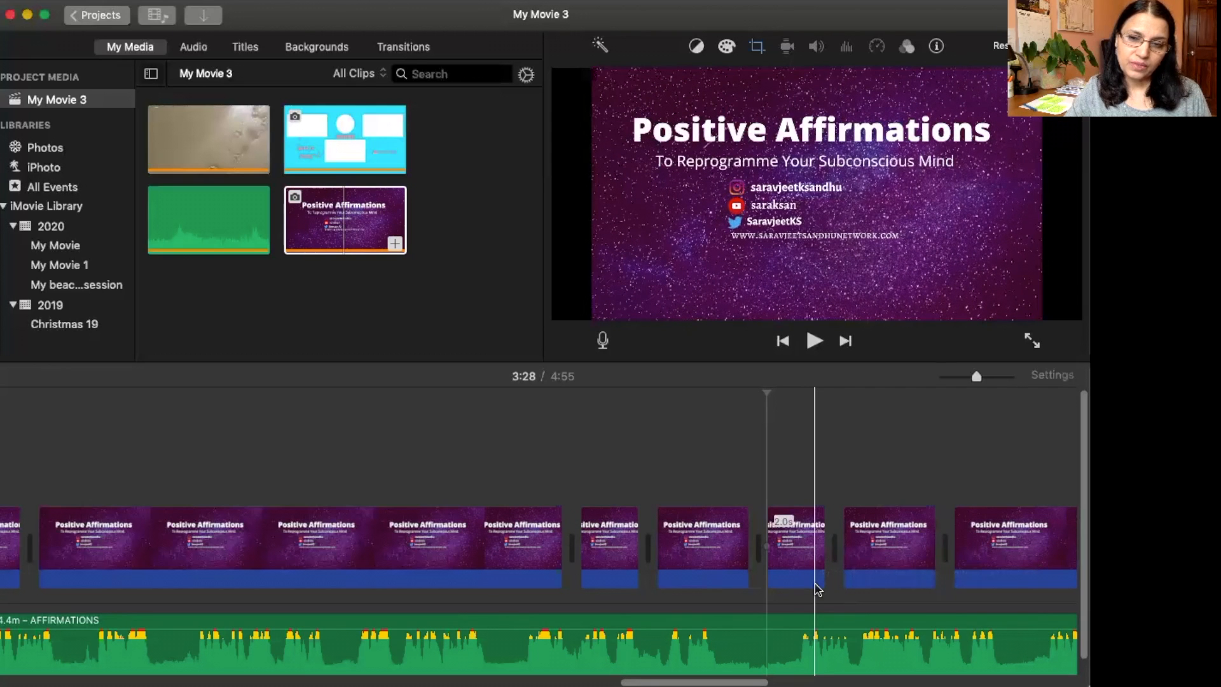
pyautogui.moveTo(817, 590)
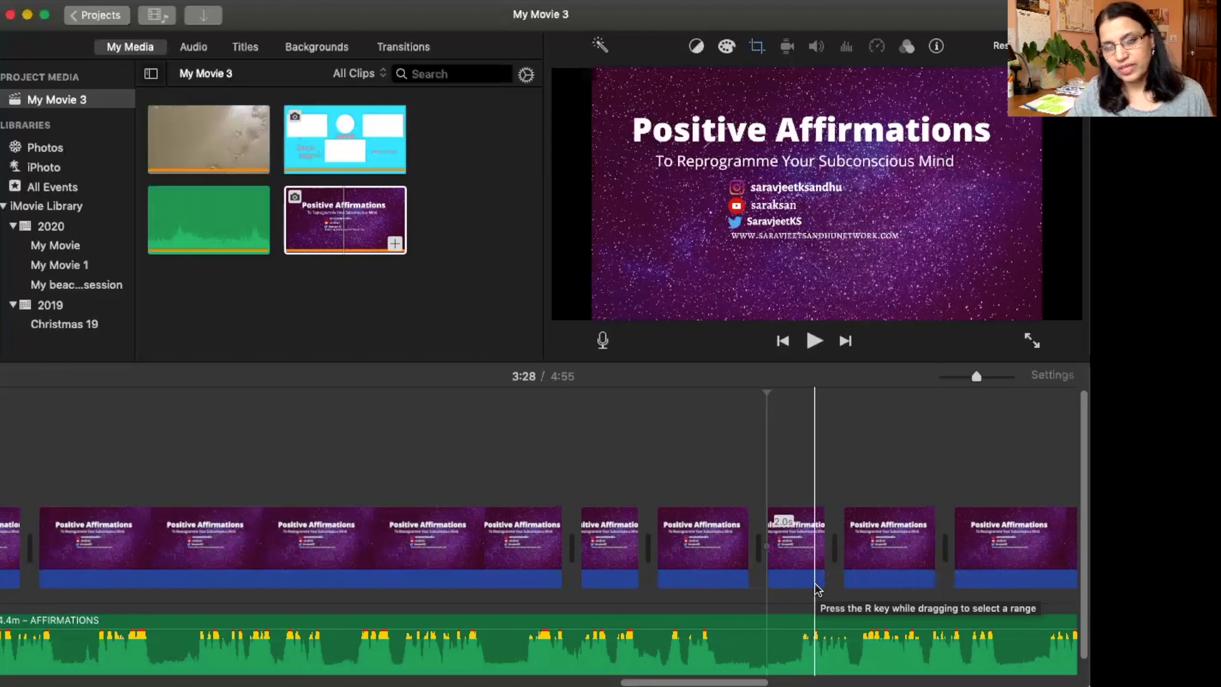